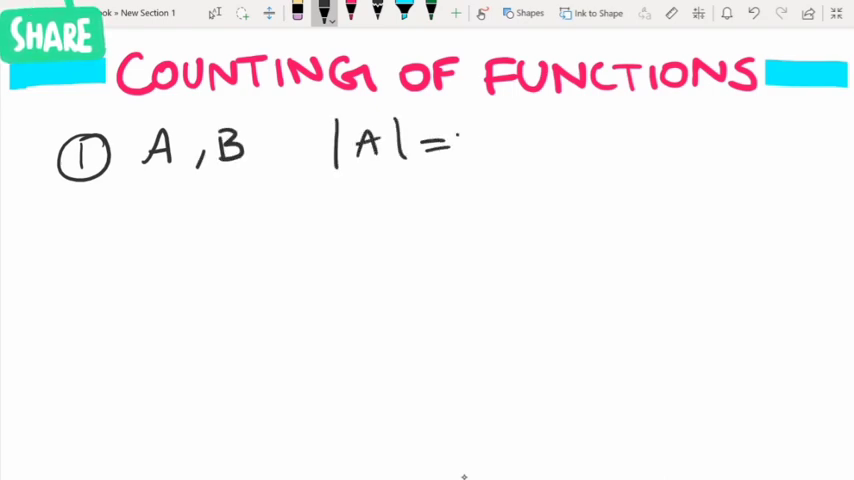
- Handwrite '|A|=m, |B|=n', 'f : A → B' and begin case ① 'If m > n'
text(m, |B|=n.)
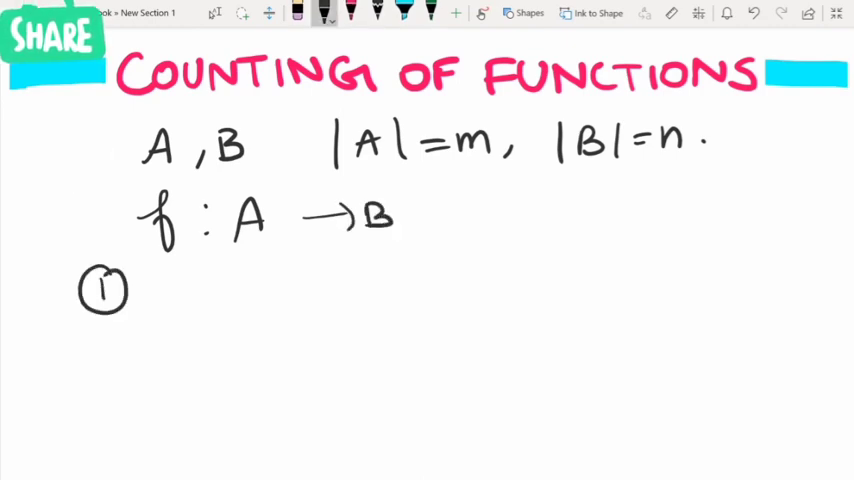
text(If m > n.)
text((i) The total.)
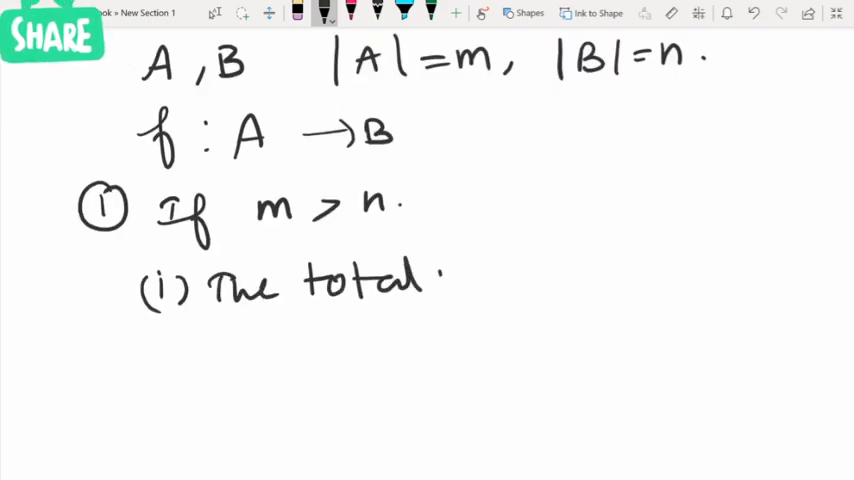
- Handwrite item (i): number of 1-1 maps — 0 for m > n
text(no. of)
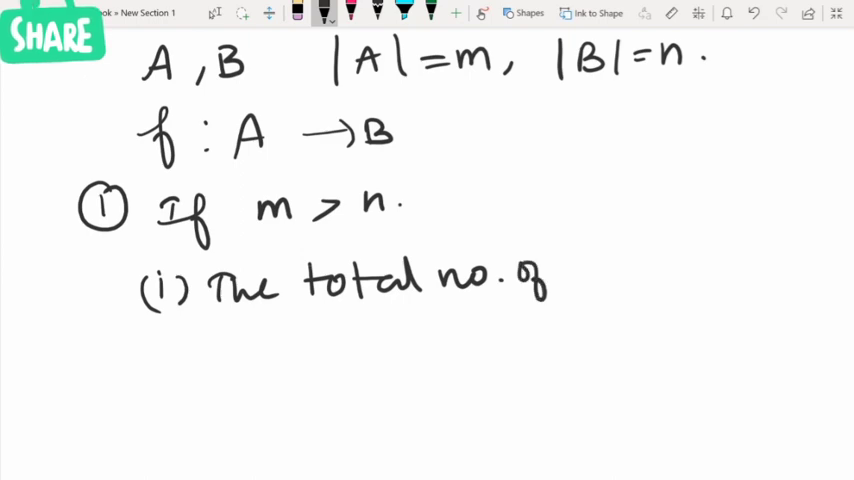
text(1-1 ma)
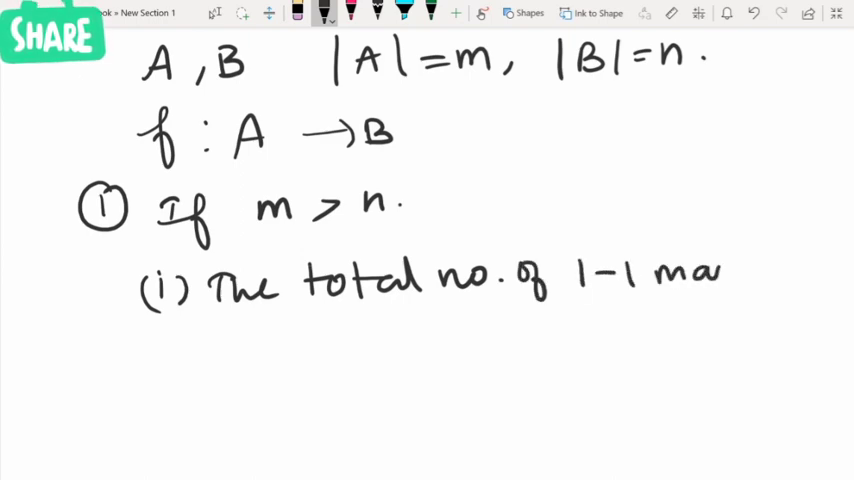
text(ps — 0)
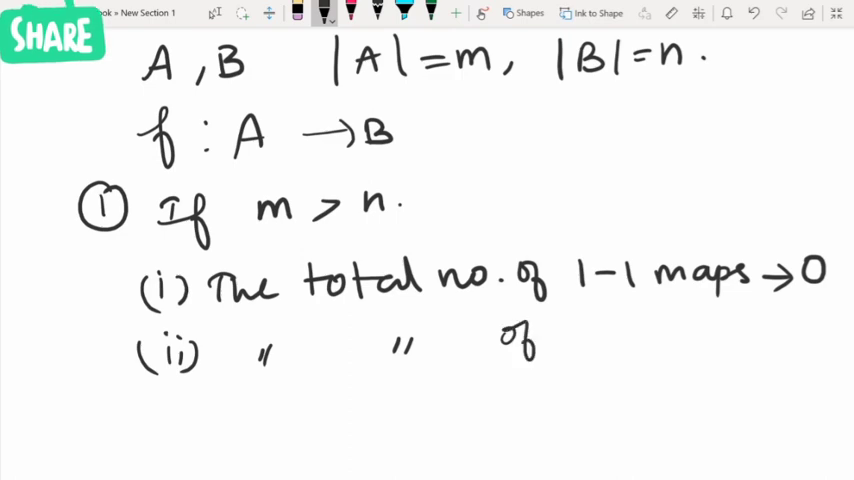
- Handwrite item (ii): onto maps count n^m − nC1(n−1)^m + nC2(n−2)^m − nC3(n−3)^m …
text(onto m.)
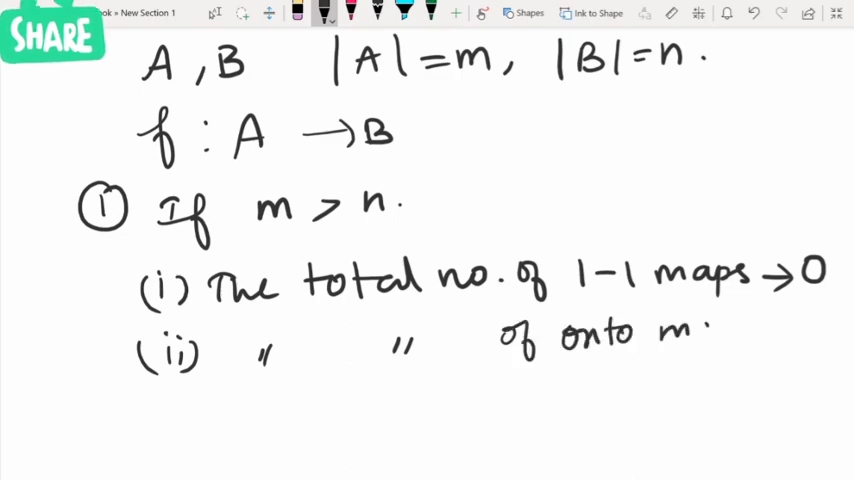
text(maps)
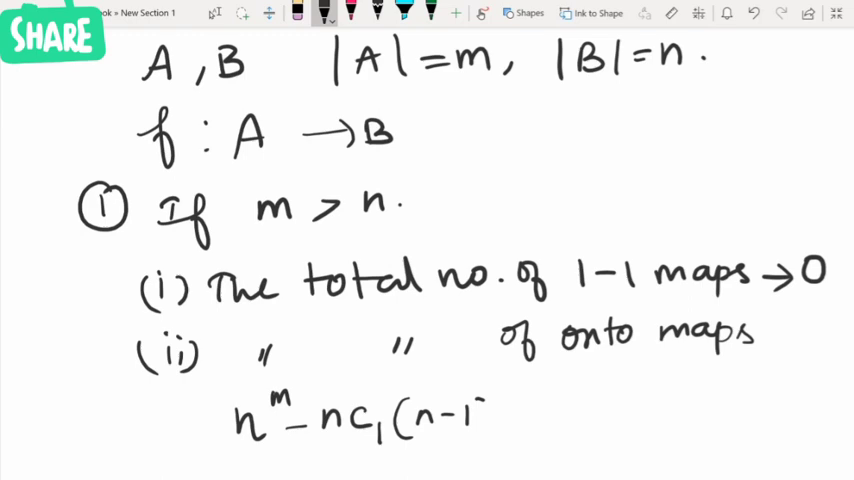
text()^m -)
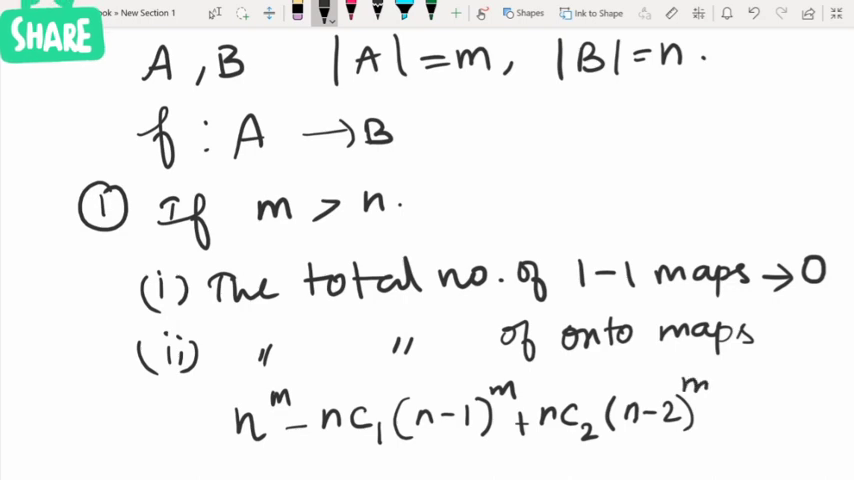
text(-1)
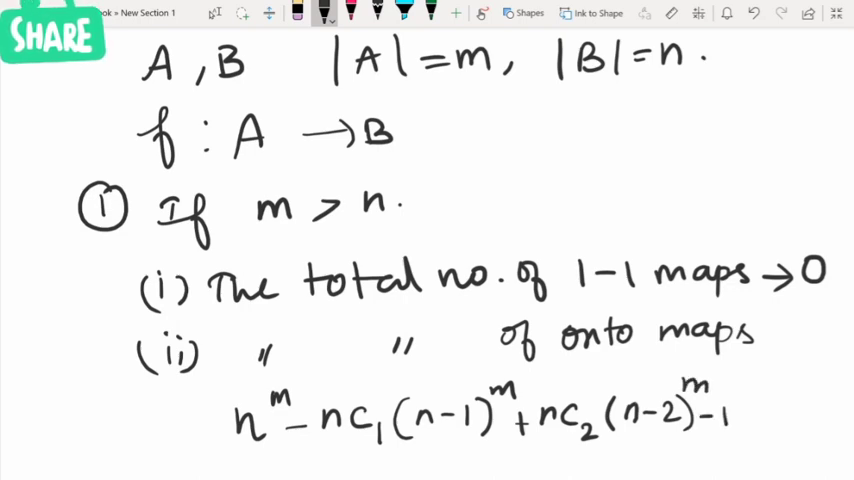
text(nC3)
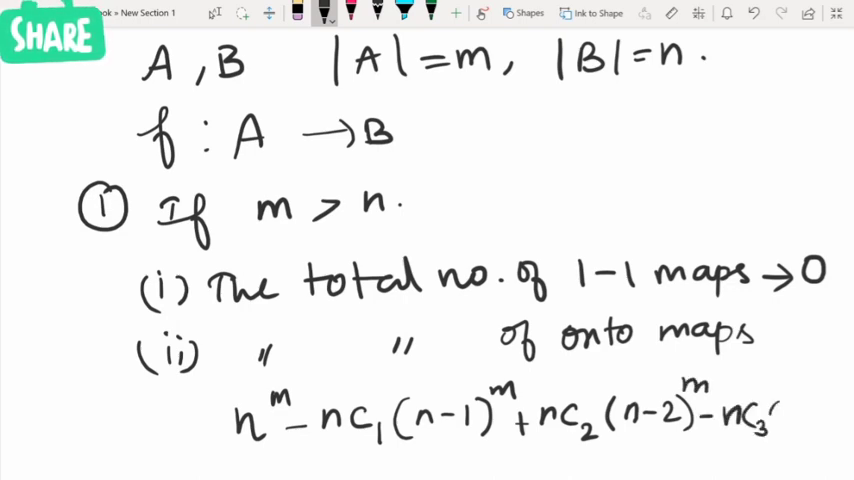
text((n-3)^m)
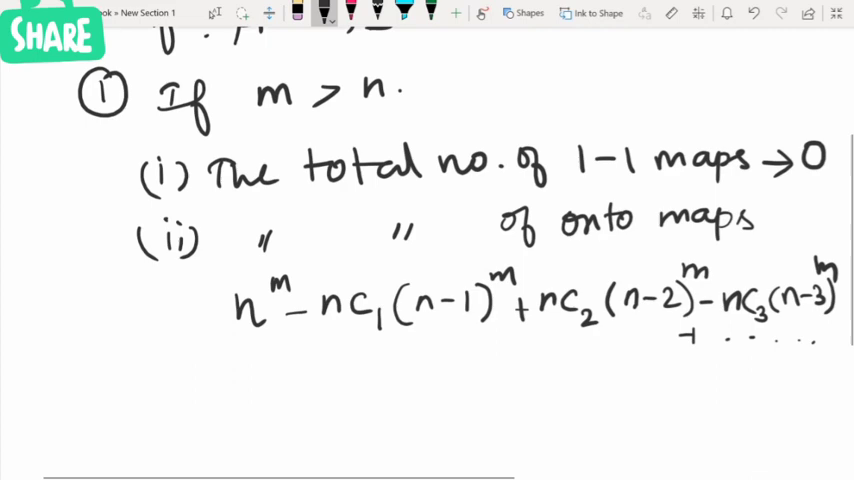
- Handwrite item (iii): total number of bijective maps — 0, then move down for the next case
text(iii) T)
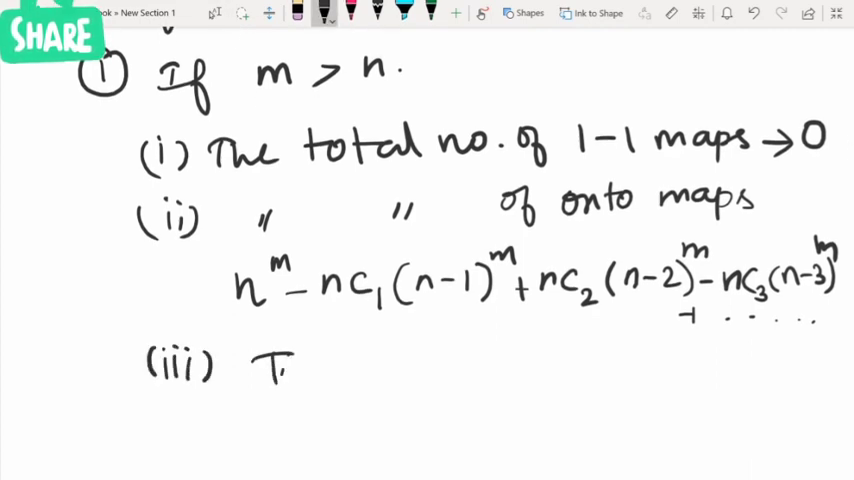
text(otal no. of bi)
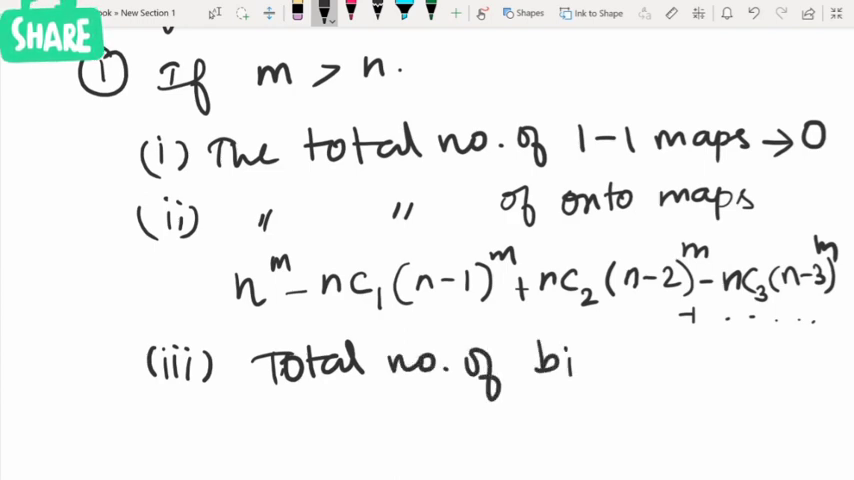
text(jective →0.)
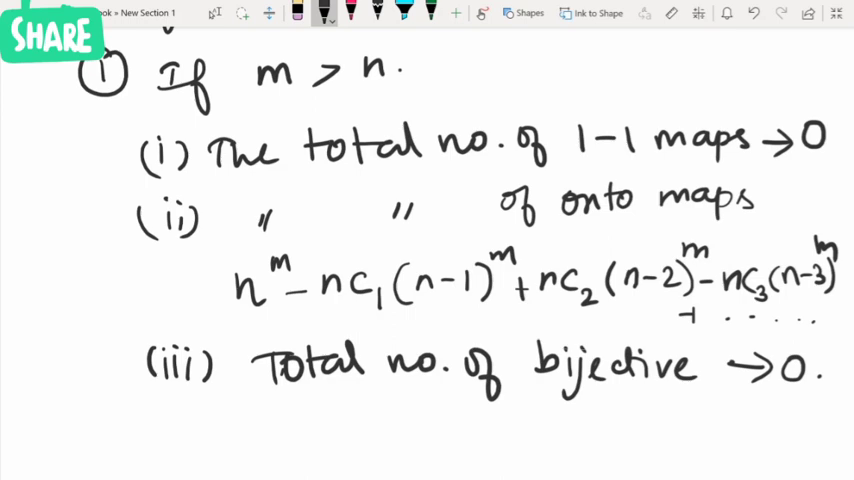
scroll(down, 3)
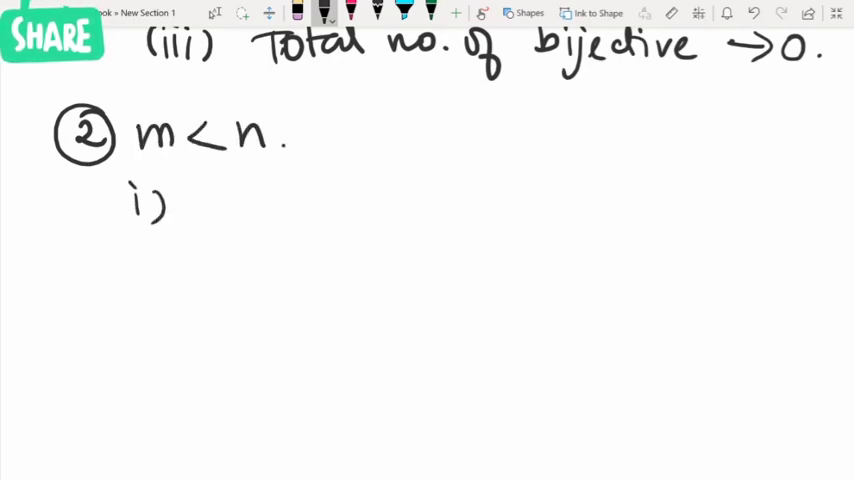
- Handwrite '② m < n' with item (i): number of onto functions — 0
drag(130, 200, 280, 210)
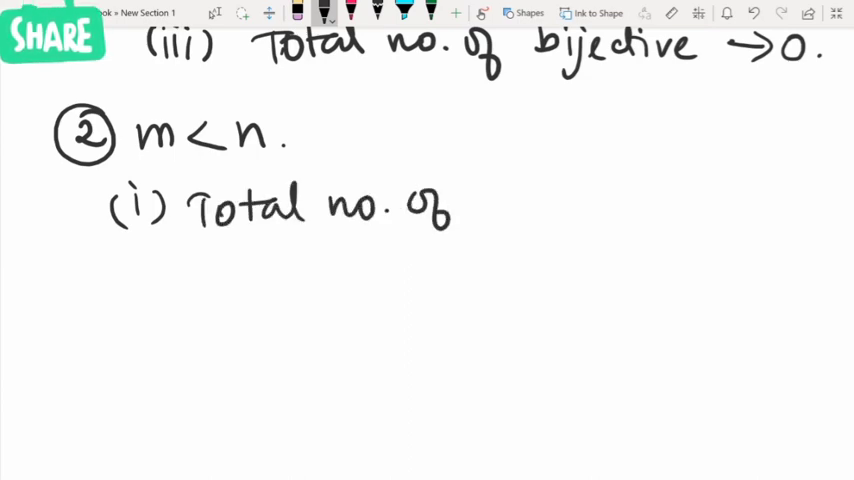
text(onto -> 0)
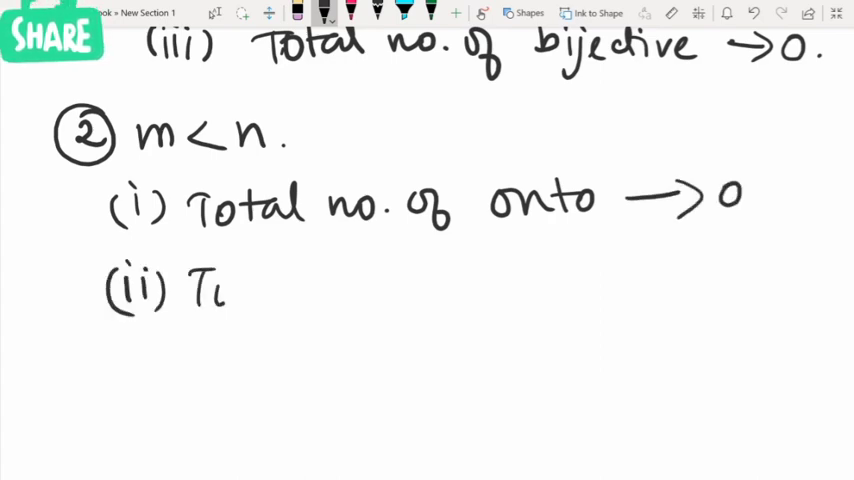
text(Total no. of 1-1 —)
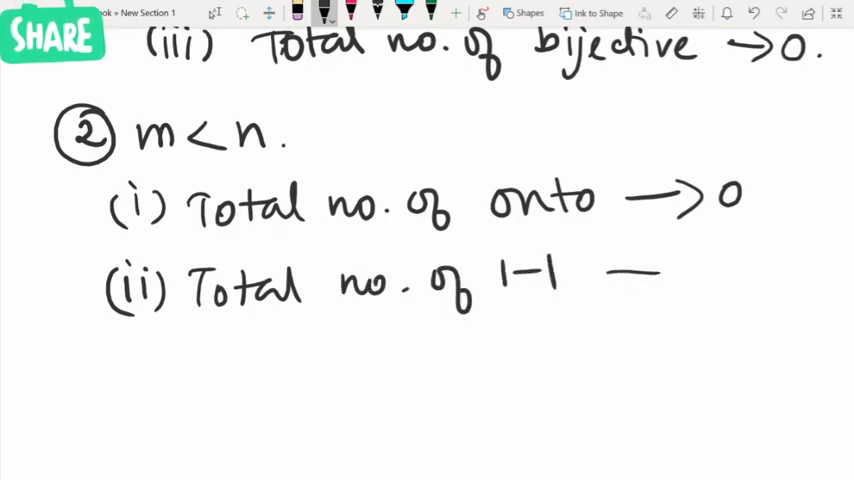
- Handwrite items (ii) 1-1 functions — nCm·m! and (iii) bijective — 0 for m < n
drag(640, 280, 756, 300)
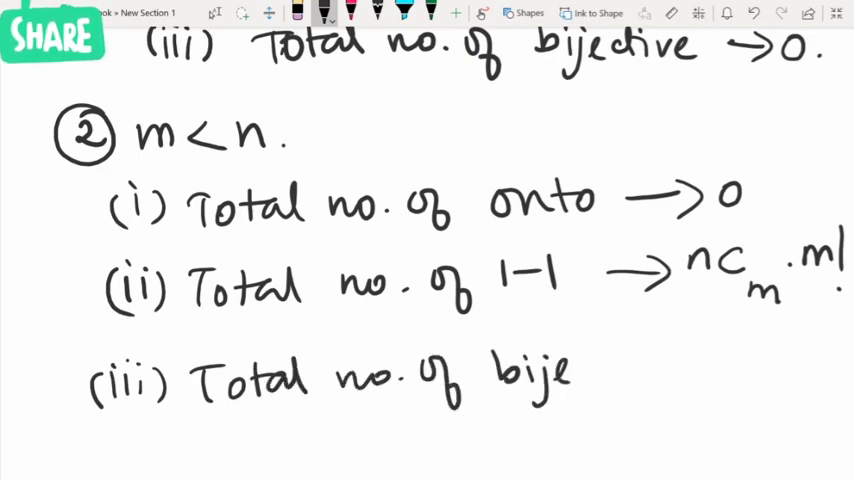
text(ctive —>0.)
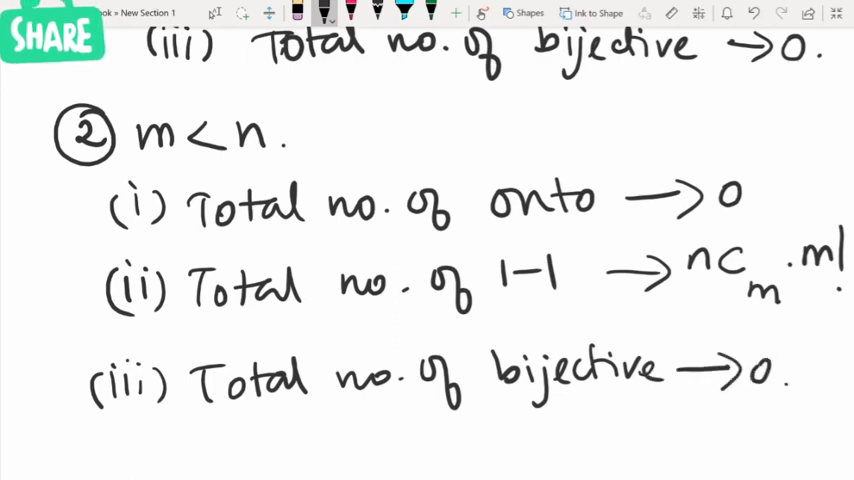
scroll(down, 3)
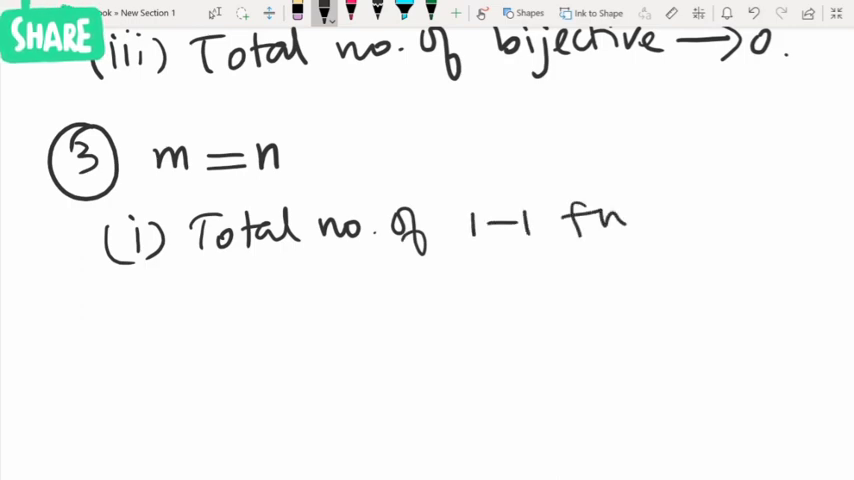
- Handwrite '③ m = n' with item (i): 1-1 functions — n!, and start item (ii) onto — n!
drag(640, 220, 790, 220)
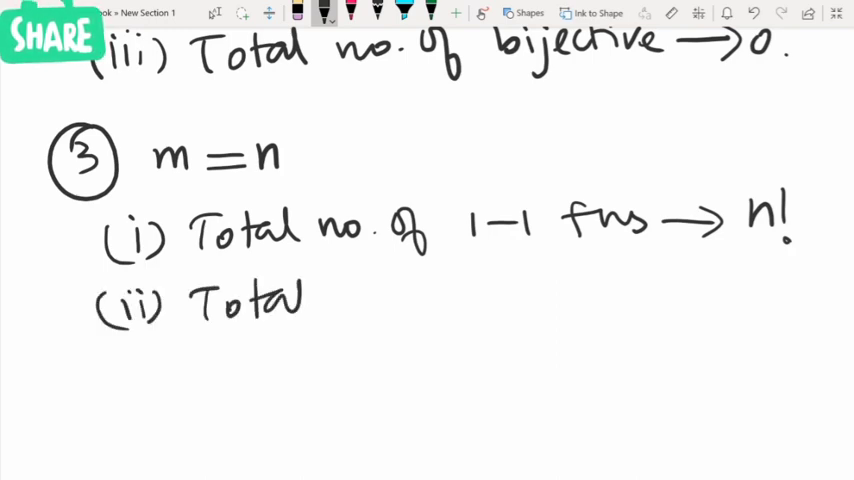
drag(310, 300, 510, 300)
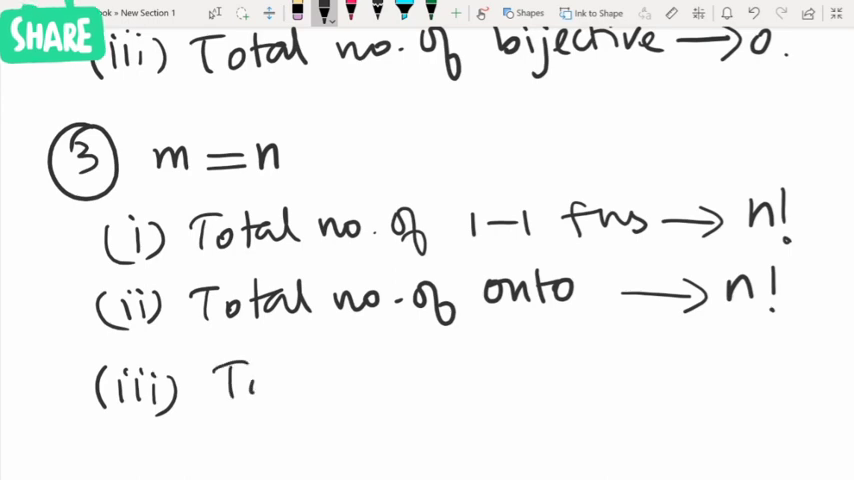
- Handwrite item (iii): total number of bijective functions — n! for m = n
text(Total r)
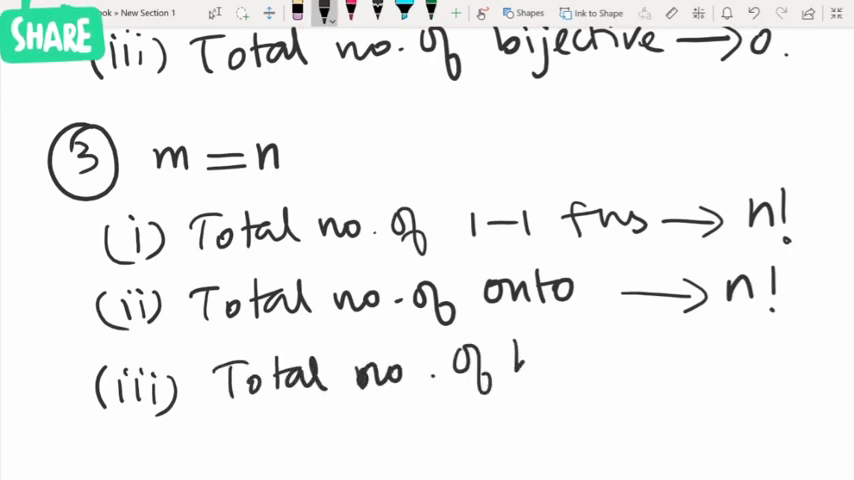
text(bijective fns→n!)
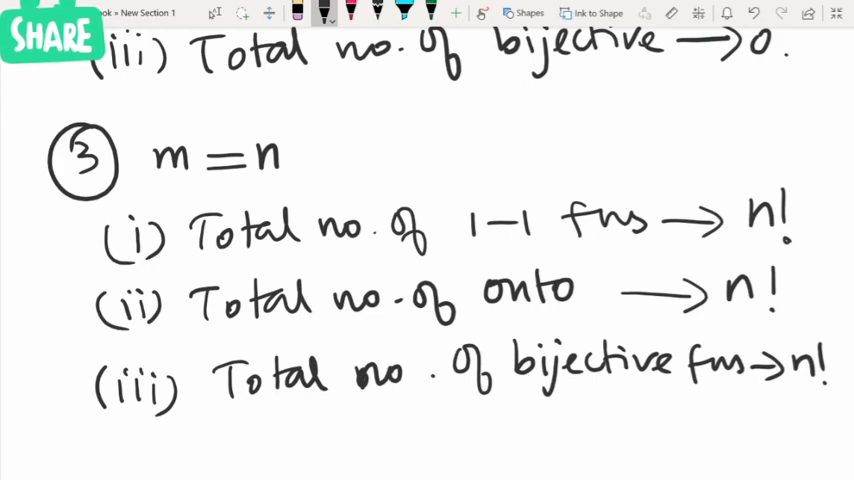
scroll(down, 3)
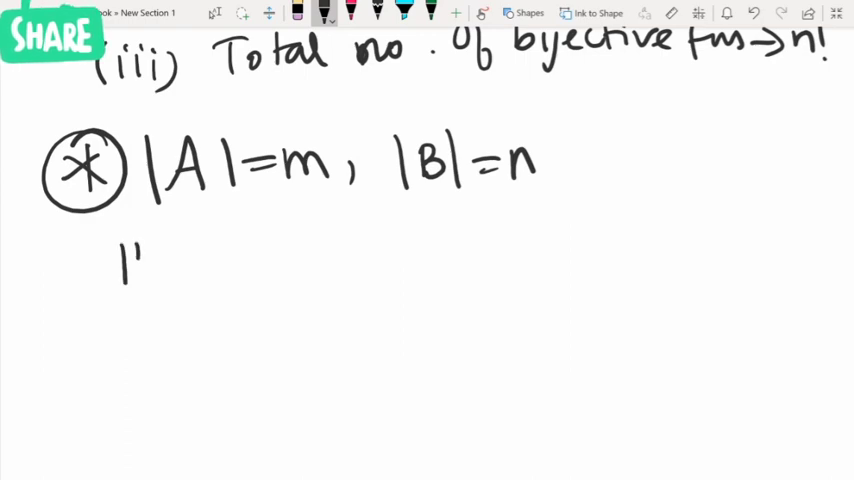
- Handwrite the starred note '|A|=m, |B|=n' and begin 'How many functions…'
text(How mo)
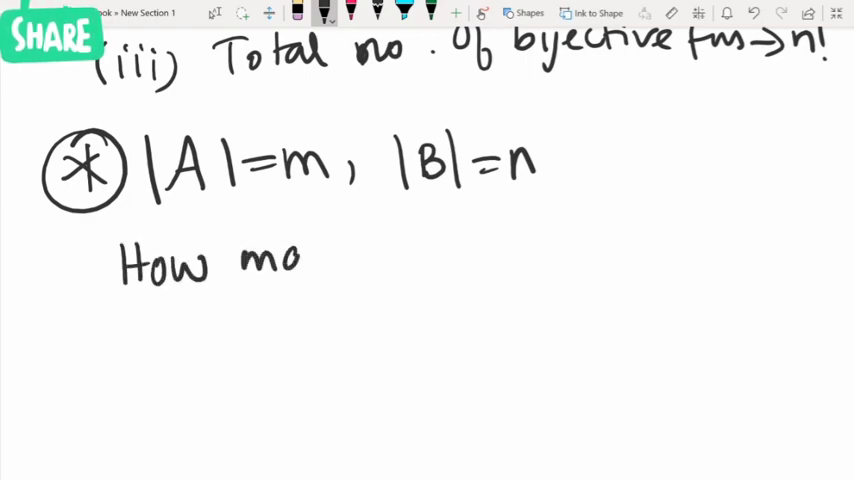
text(many fu)
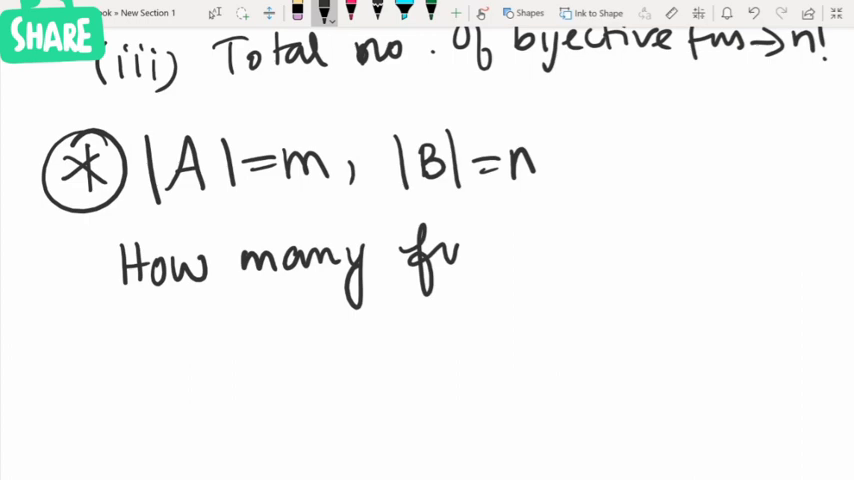